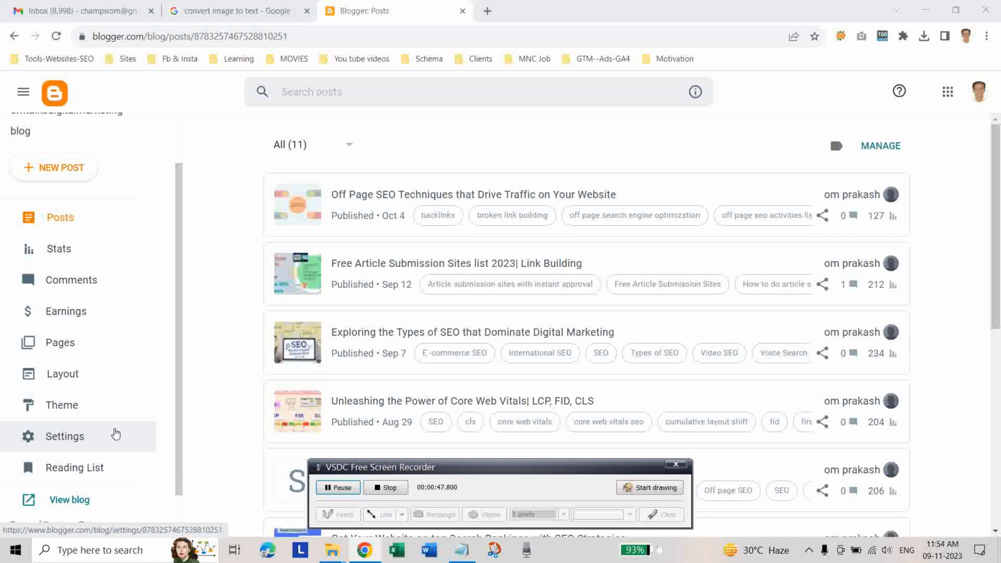
Download the current theme backup XML from the Theme page and confirm it in Chrome's downloads list
click(61, 404)
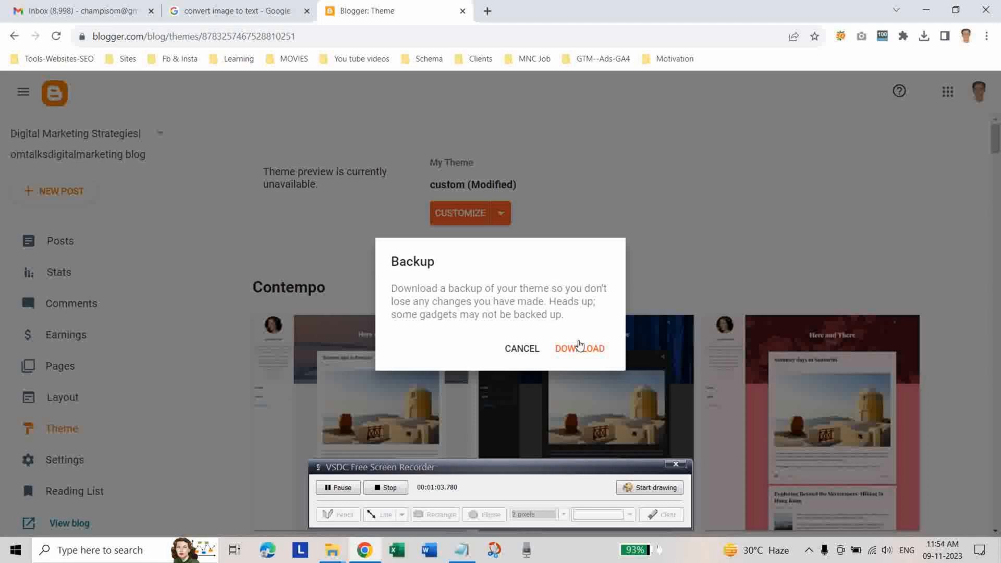
click(579, 348)
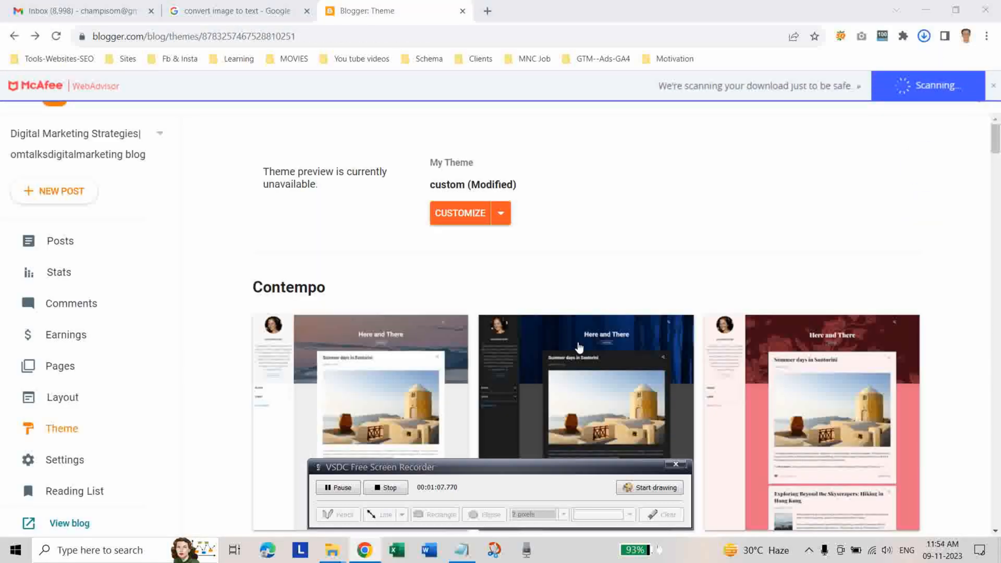
click(923, 35)
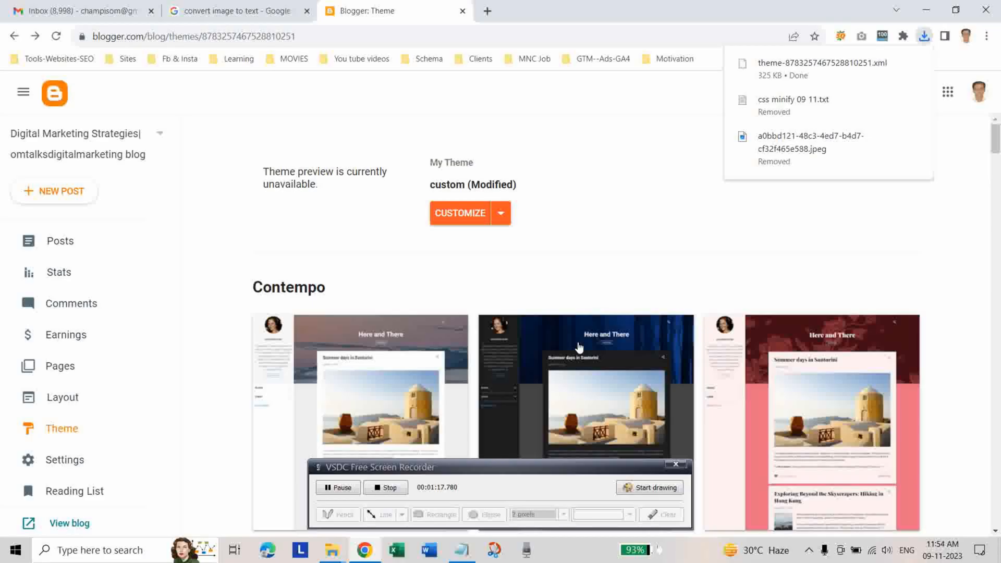
click(526, 235)
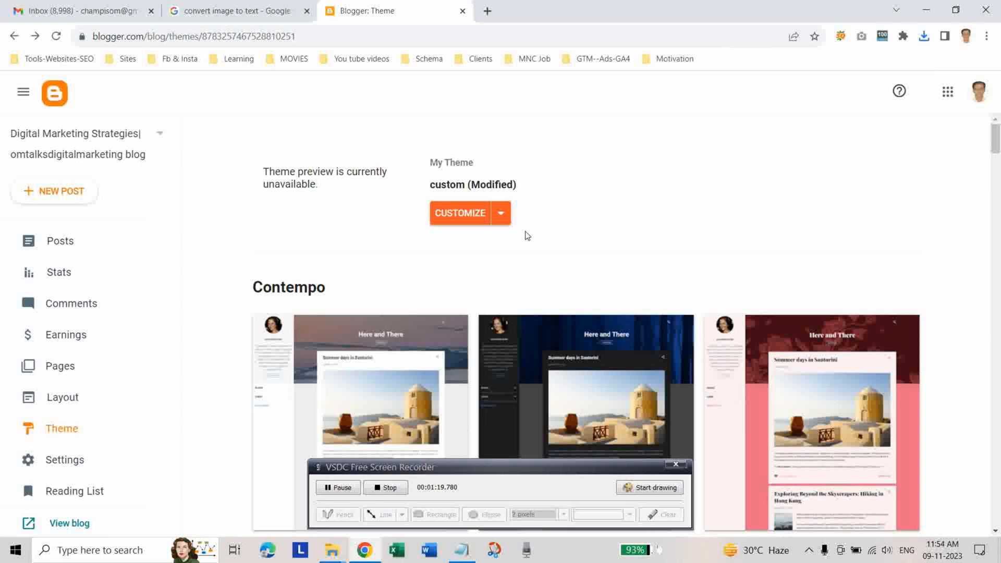
Open the current theme's Edit HTML code editor and scroll down through the code
click(501, 213)
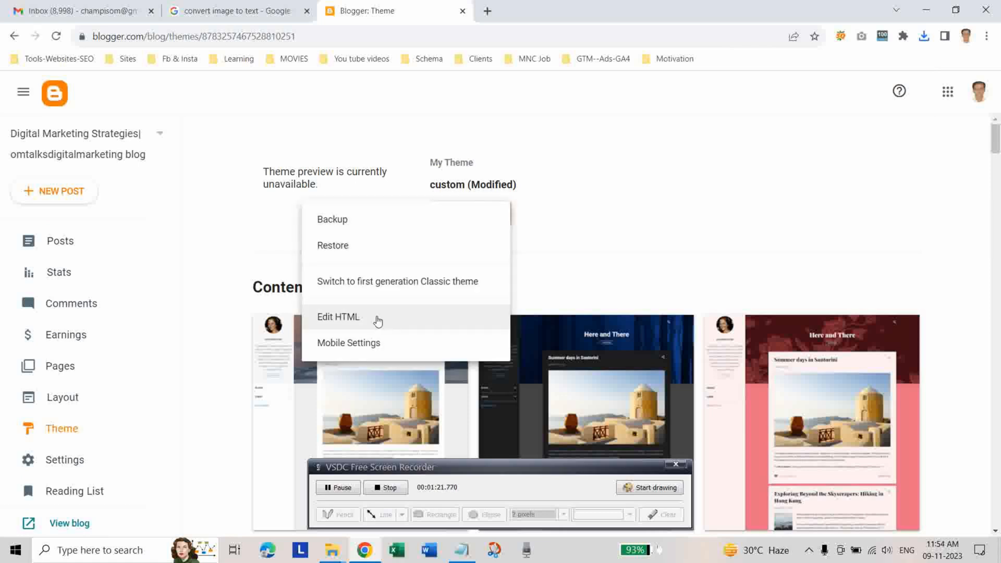
click(338, 317)
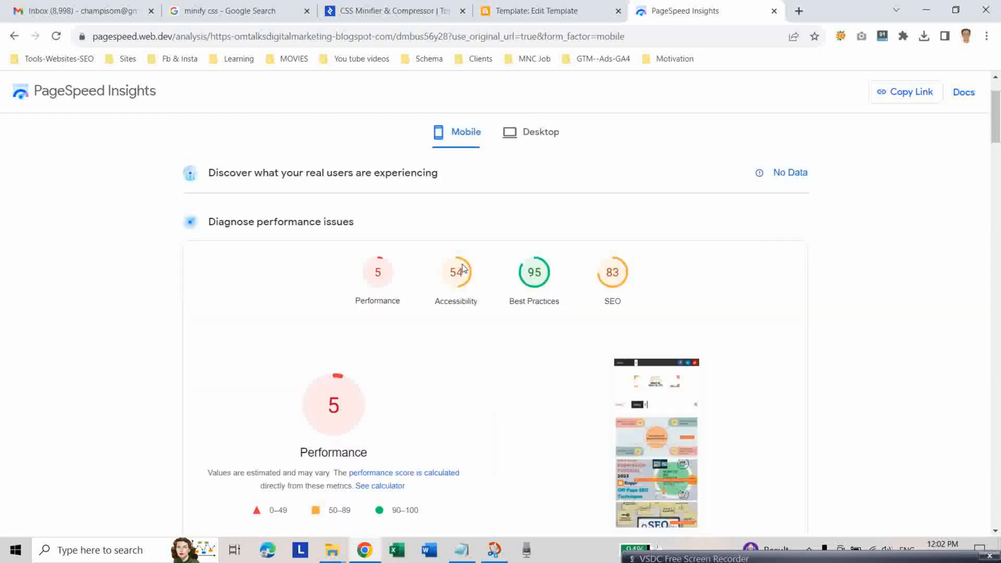
scroll(down, 3)
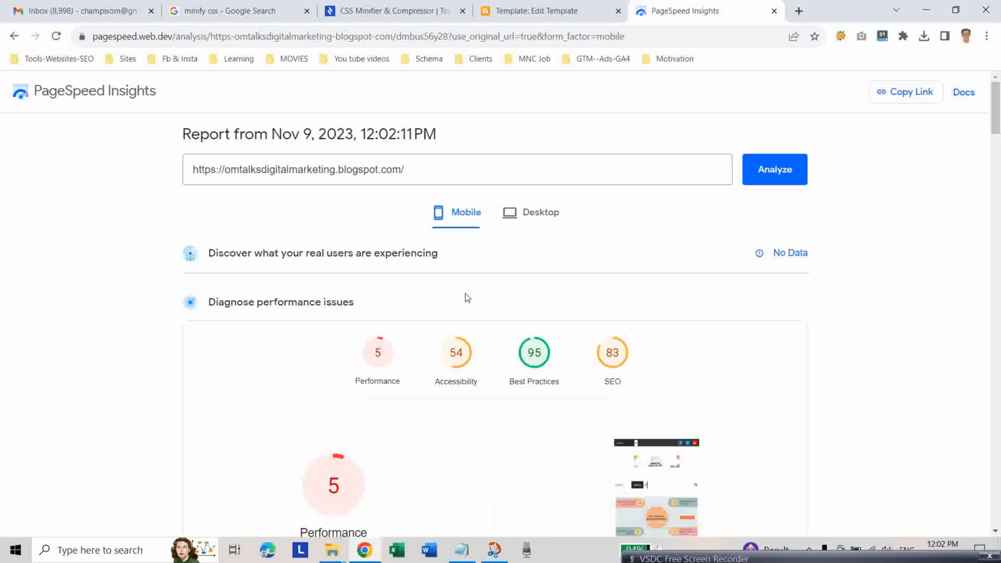
scroll(down, 3)
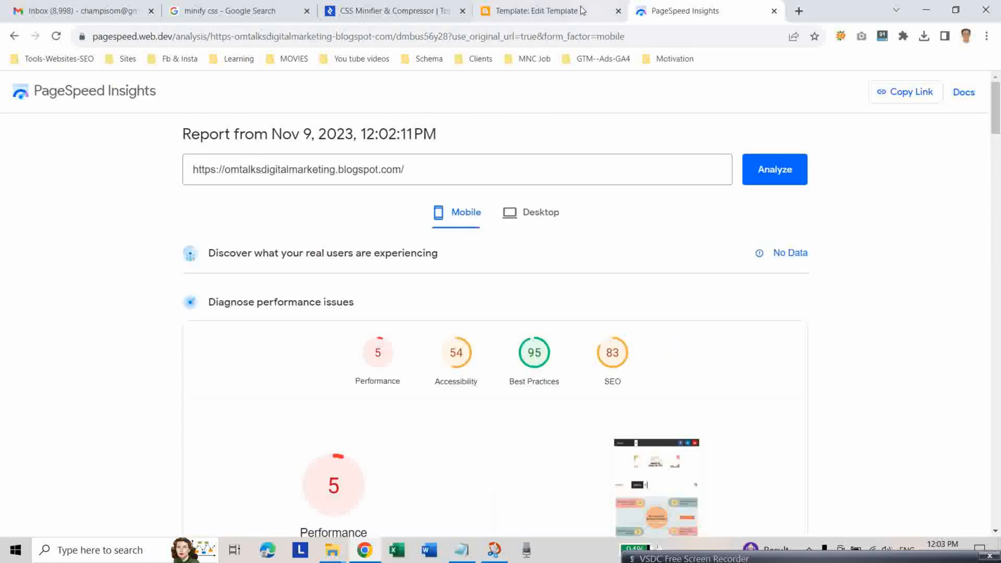
Return to the theme HTML editor and search for 'sk' to find the skin section
click(542, 11)
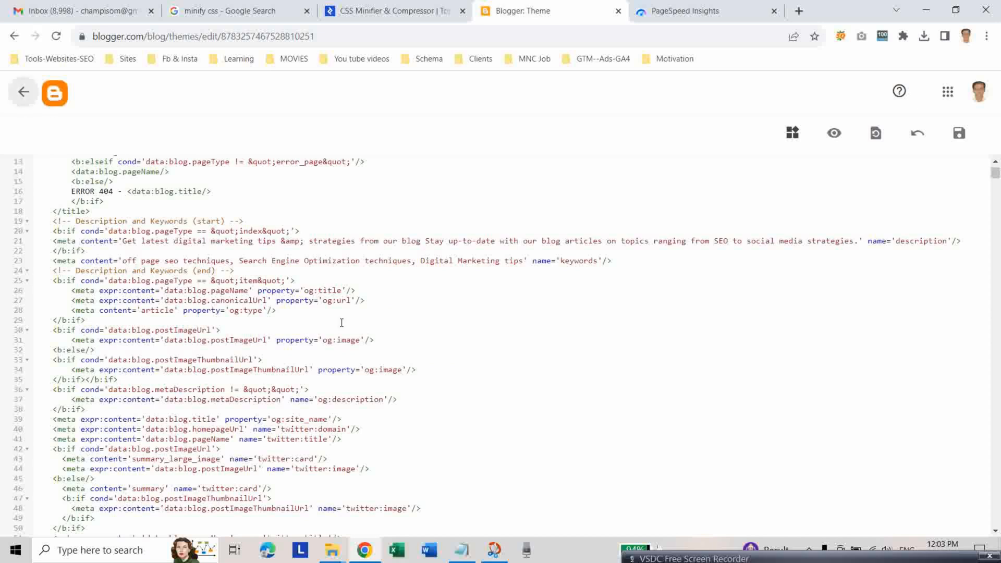
scroll(down, 3)
text(B:)
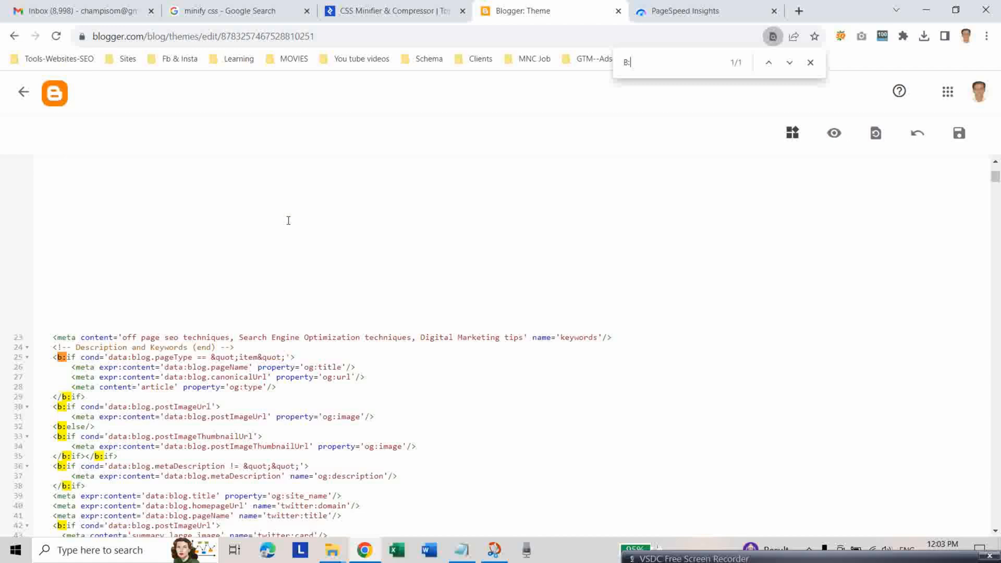
text(skin)
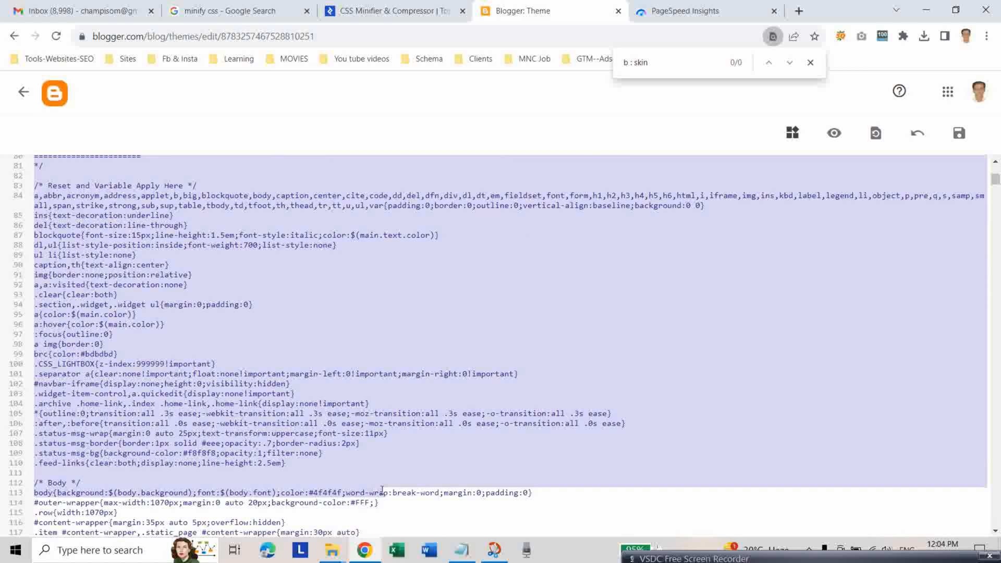
Scroll through the b:skin CSS to its closing skin tag near line 795
scroll(down, 3)
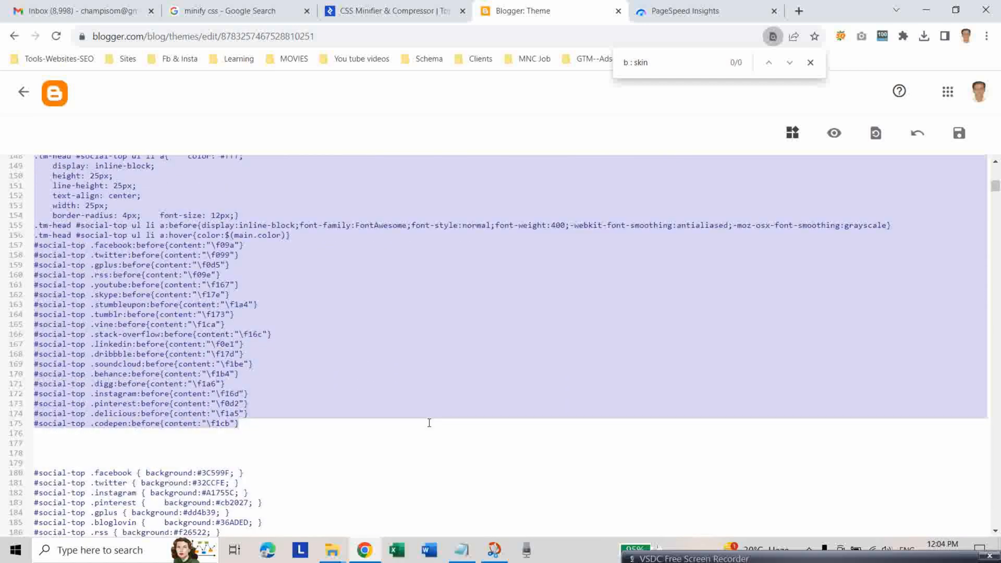
scroll(down, 3)
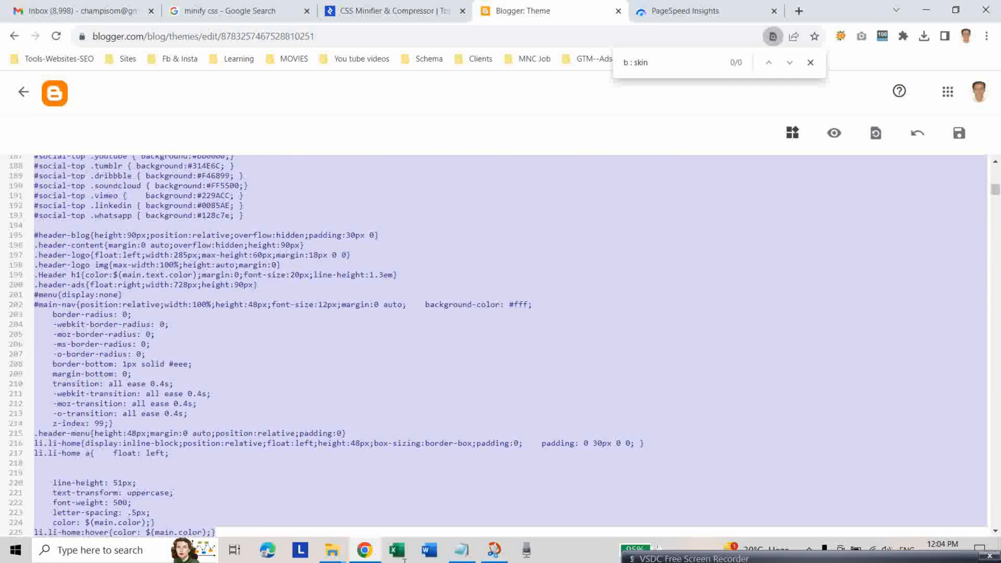
scroll(down, 3)
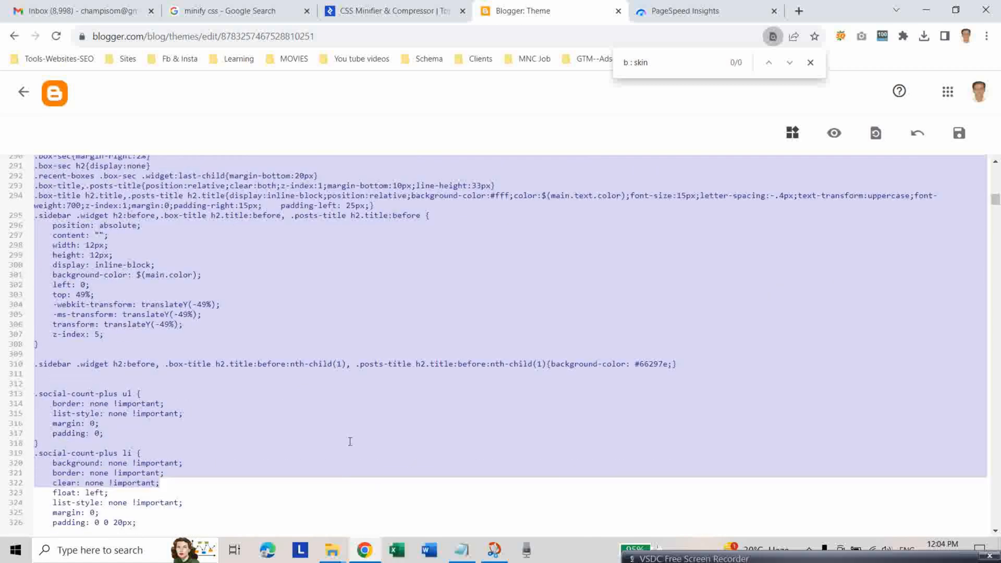
scroll(down, 3)
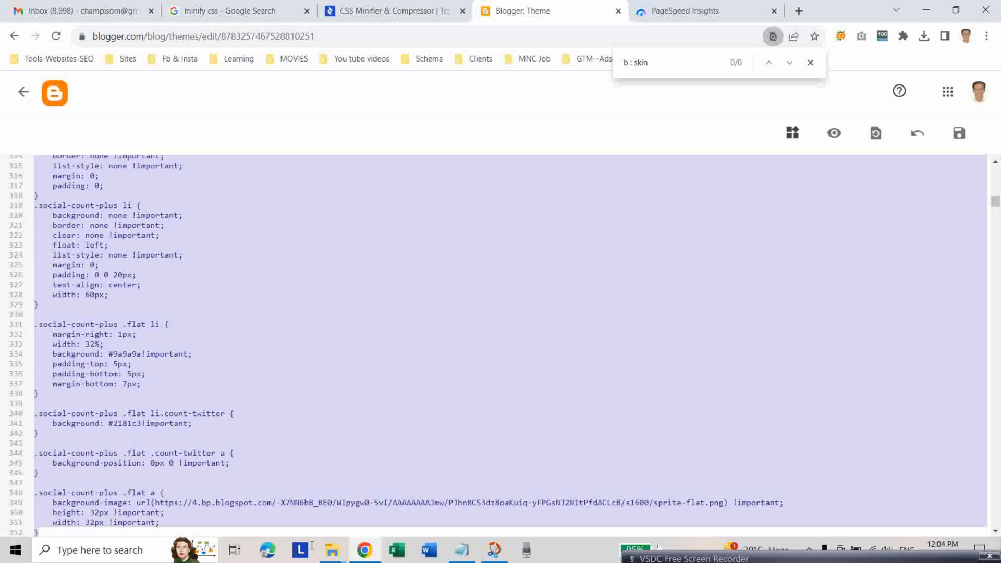
scroll(down, 3)
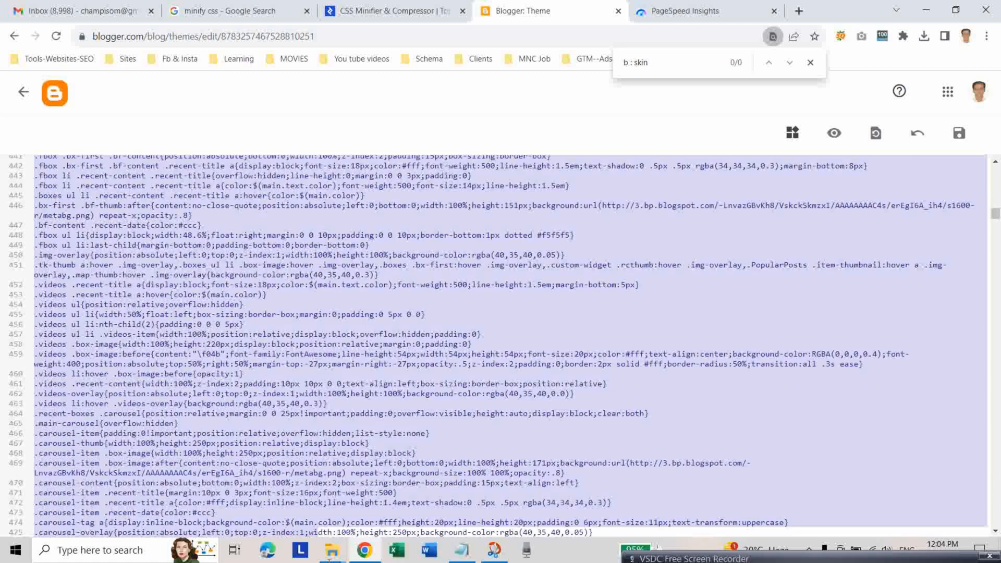
scroll(down, 3)
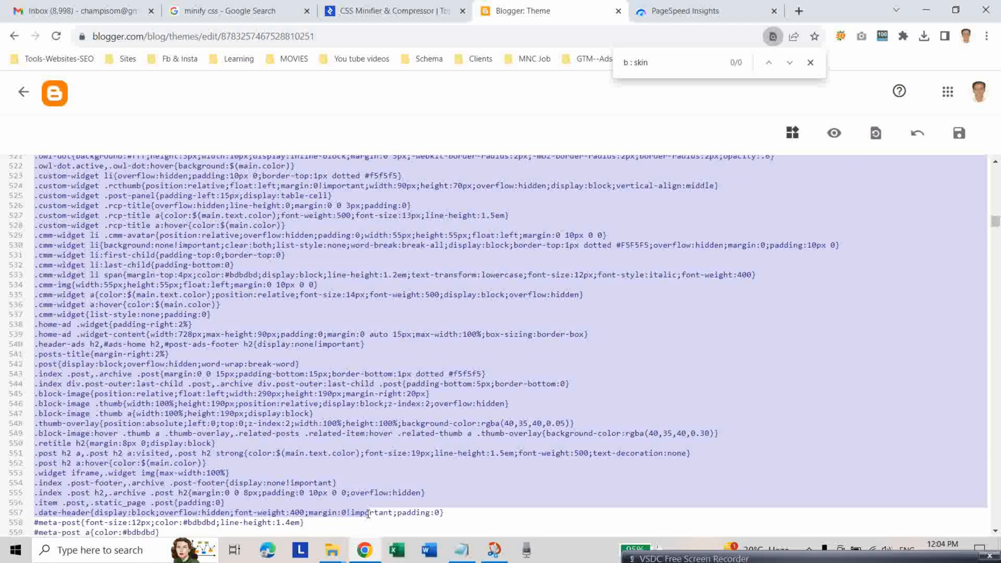
scroll(down, 3)
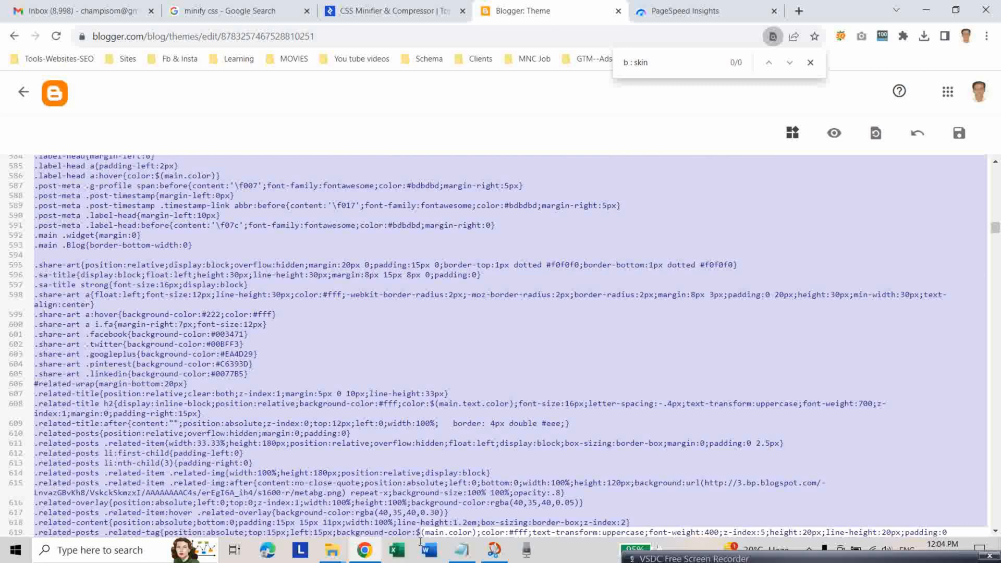
scroll(down, 3)
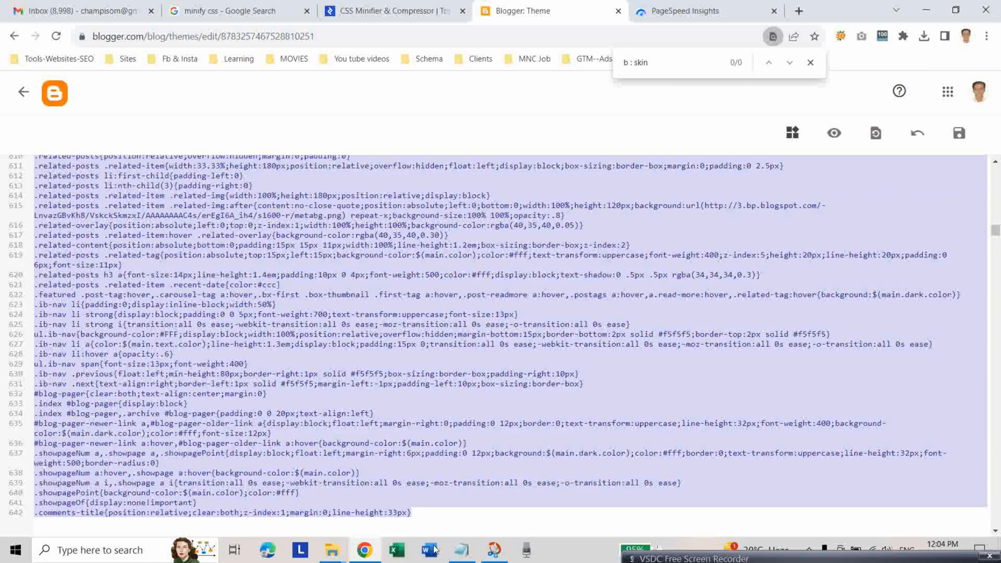
scroll(down, 3)
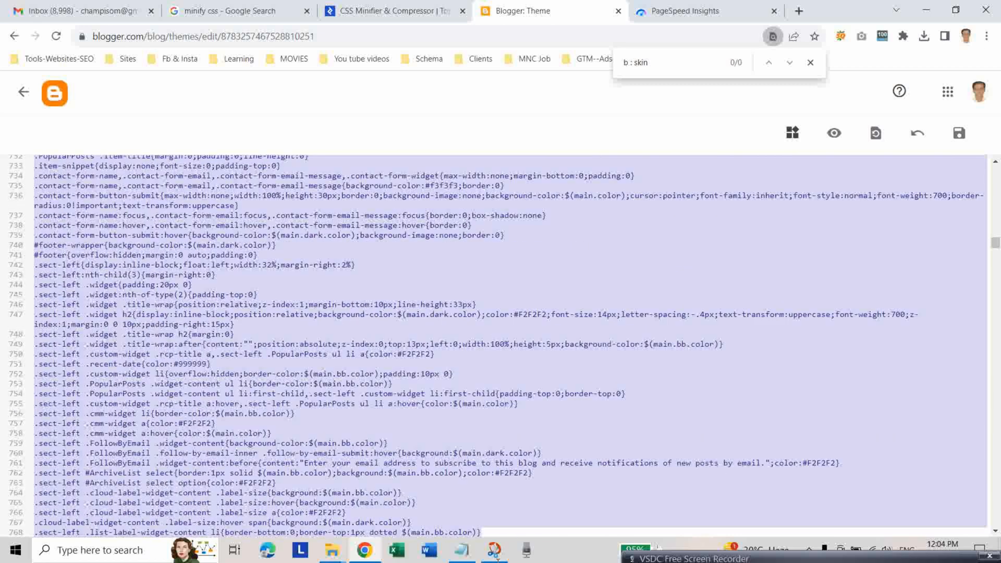
scroll(down, 3)
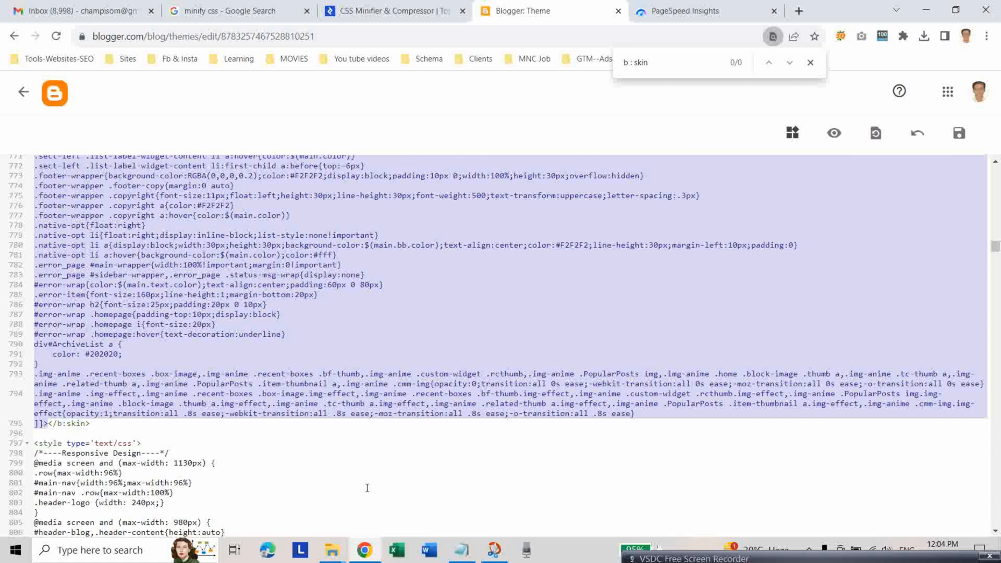
mouse_move(317, 495)
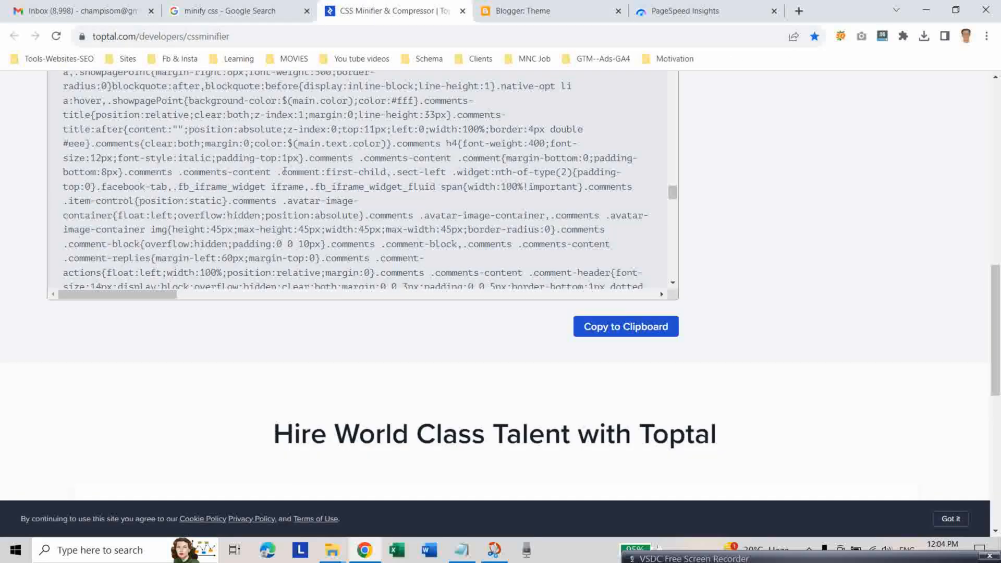
Reopen Toptal's CSS Minifier & Compressor tool from the Google results
click(229, 11)
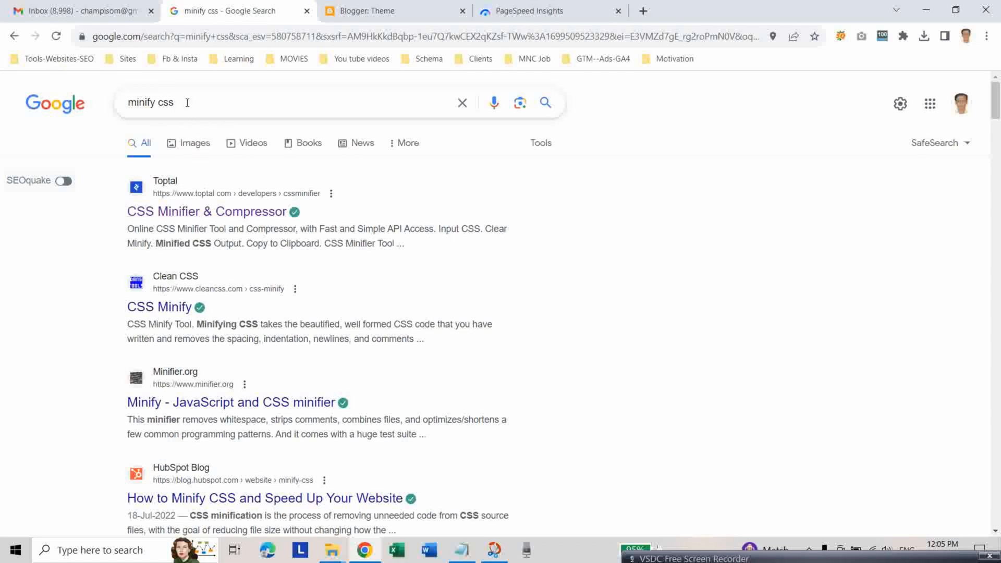
mouse_move(168, 212)
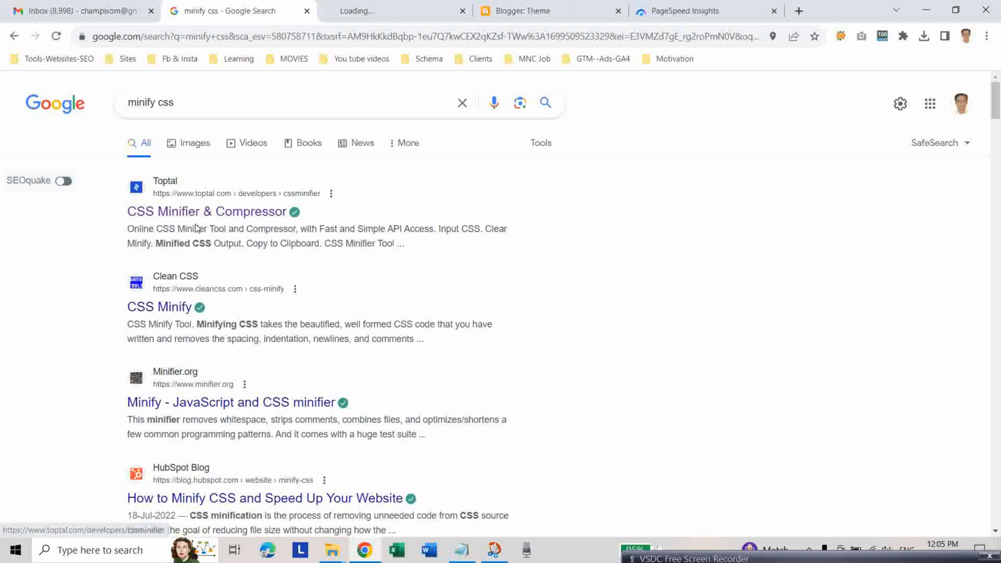
click(207, 212)
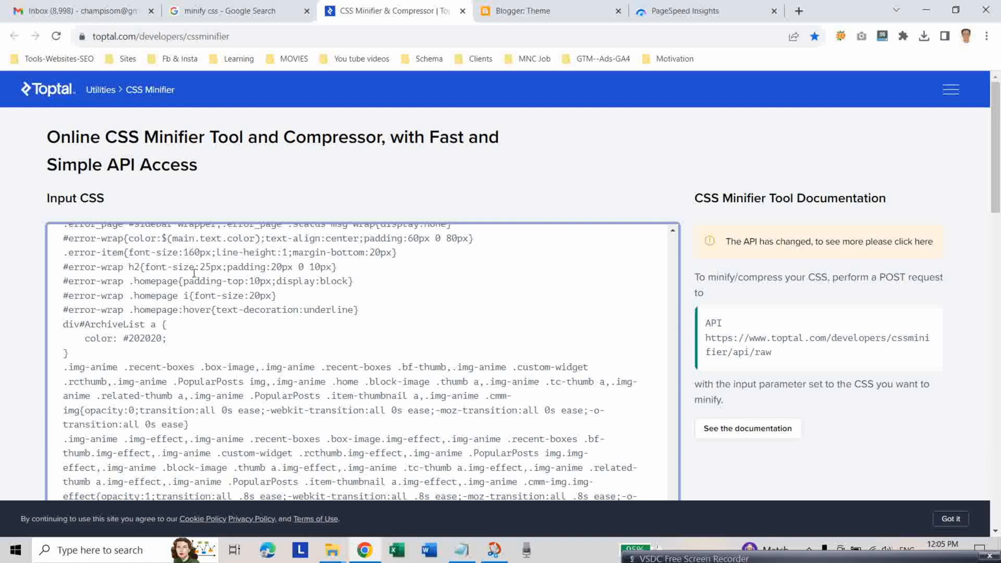
scroll(down, 3)
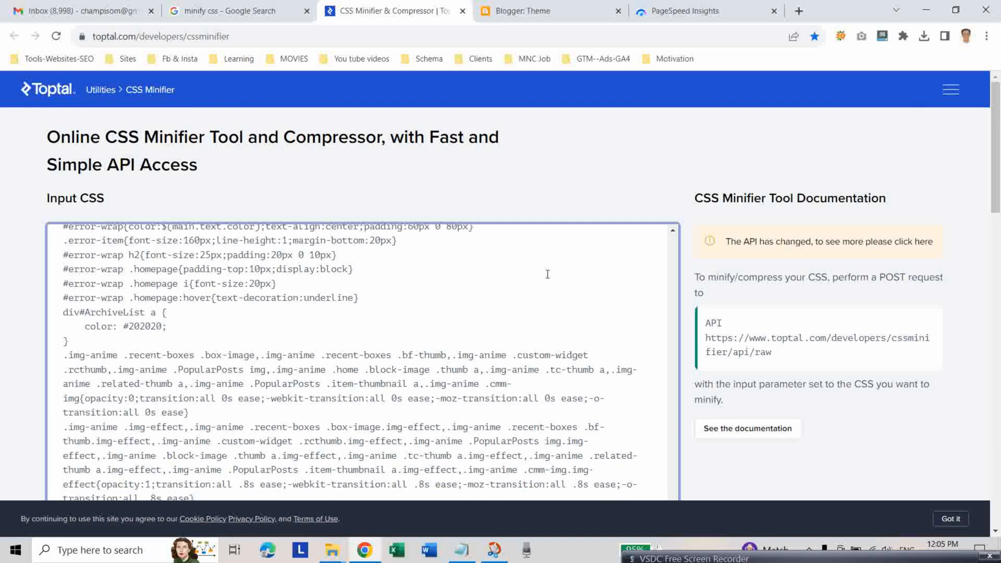
scroll(down, 3)
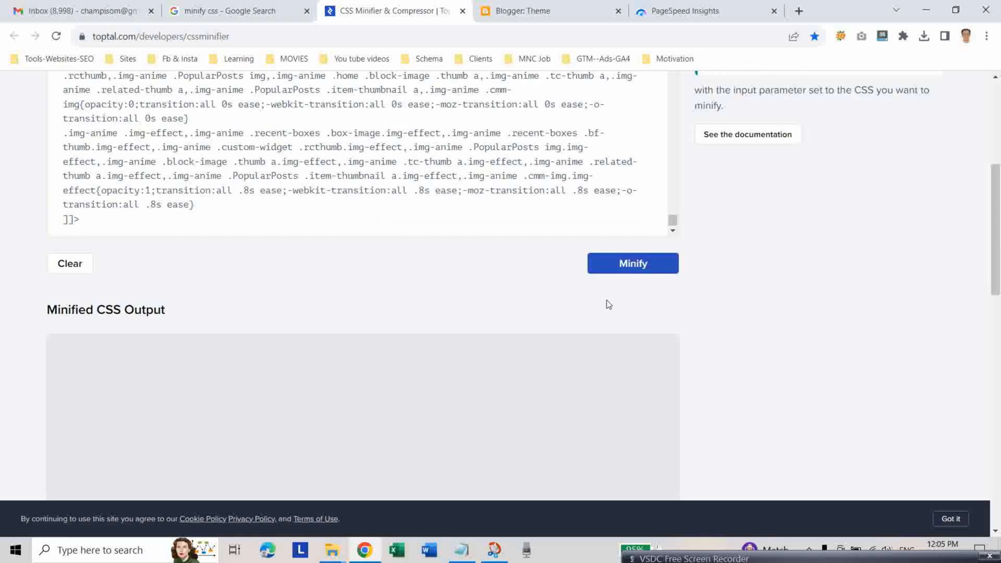
scroll(down, 3)
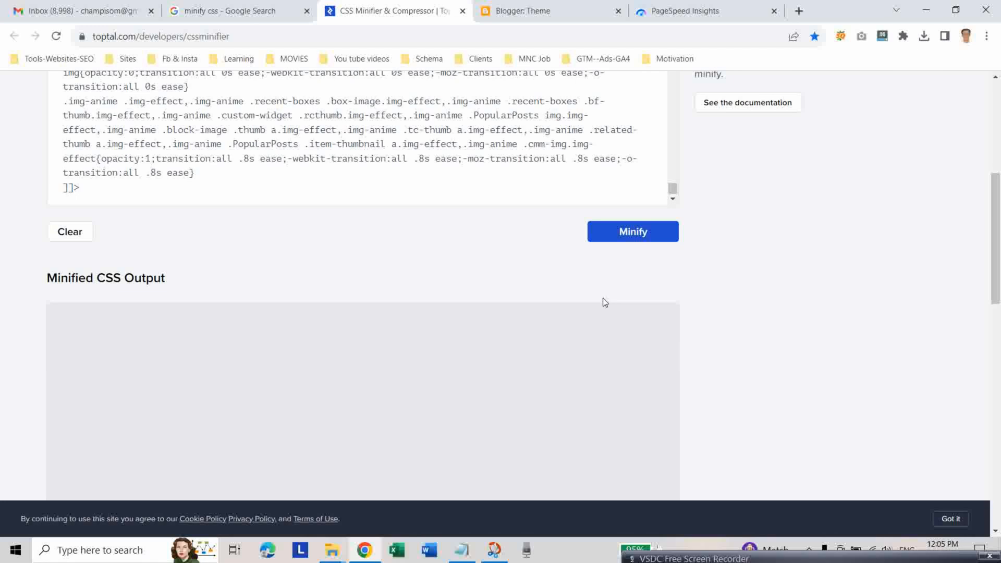
Minify the pasted theme CSS, copy the minified output, and return to Blogger
click(633, 231)
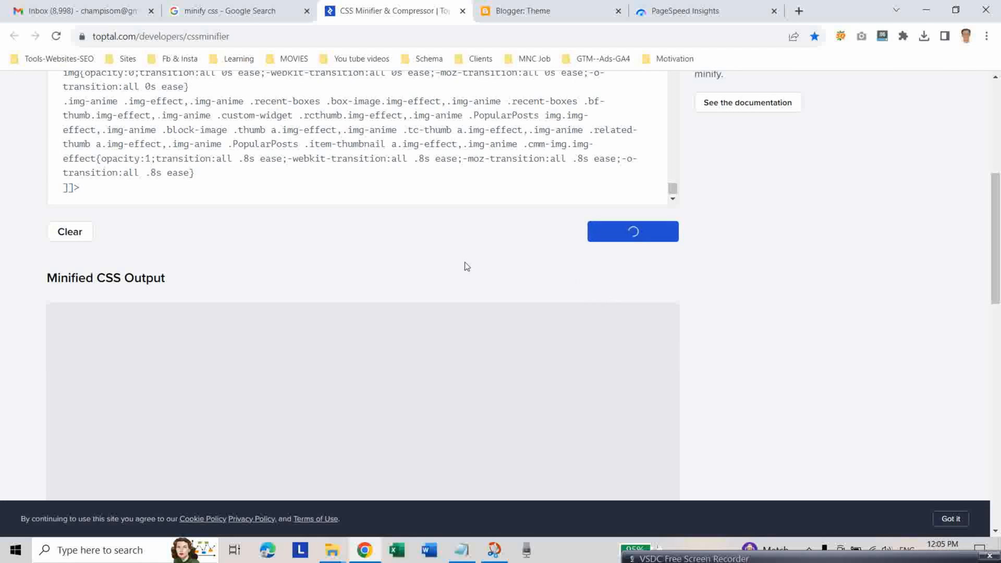
click(632, 231)
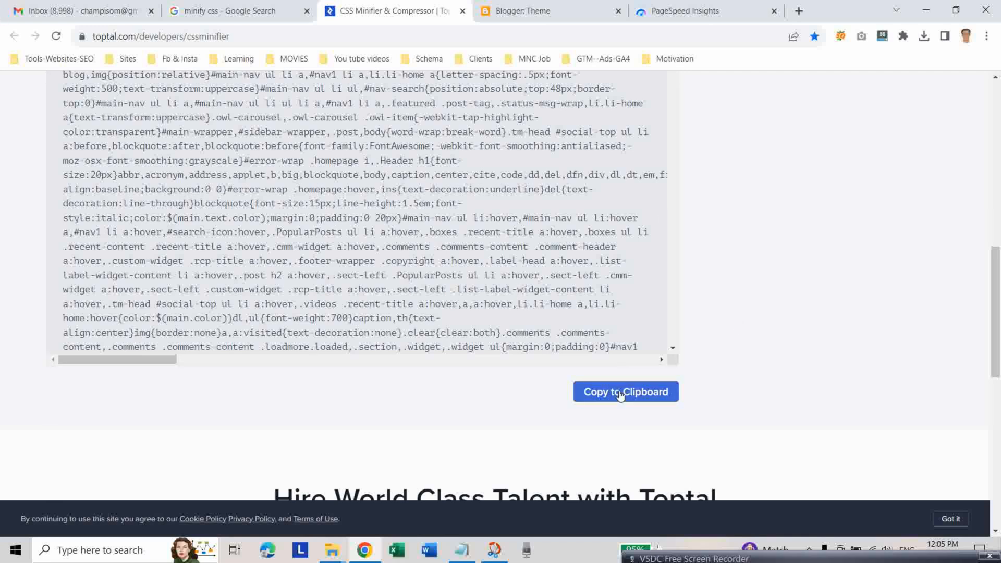
click(626, 392)
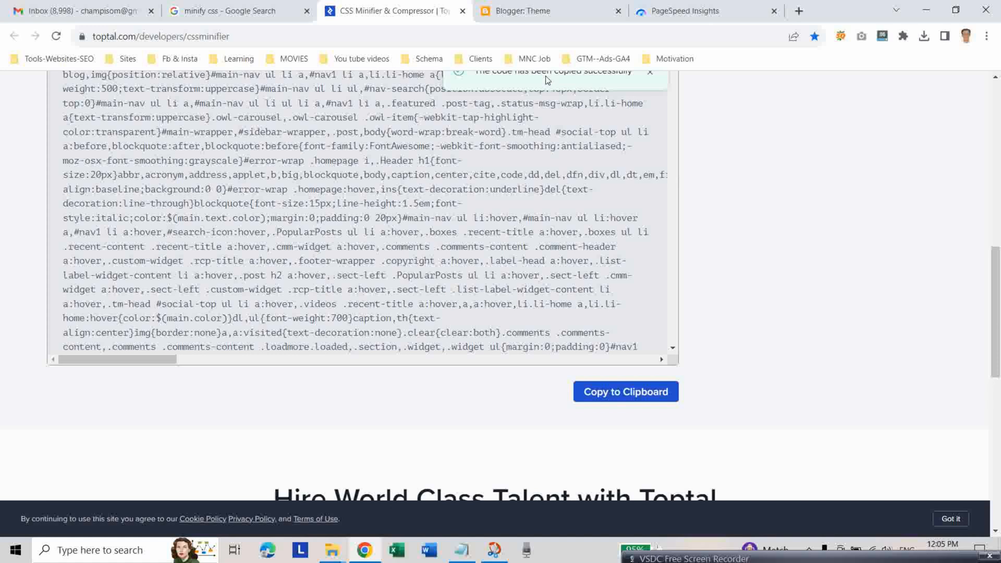
click(523, 10)
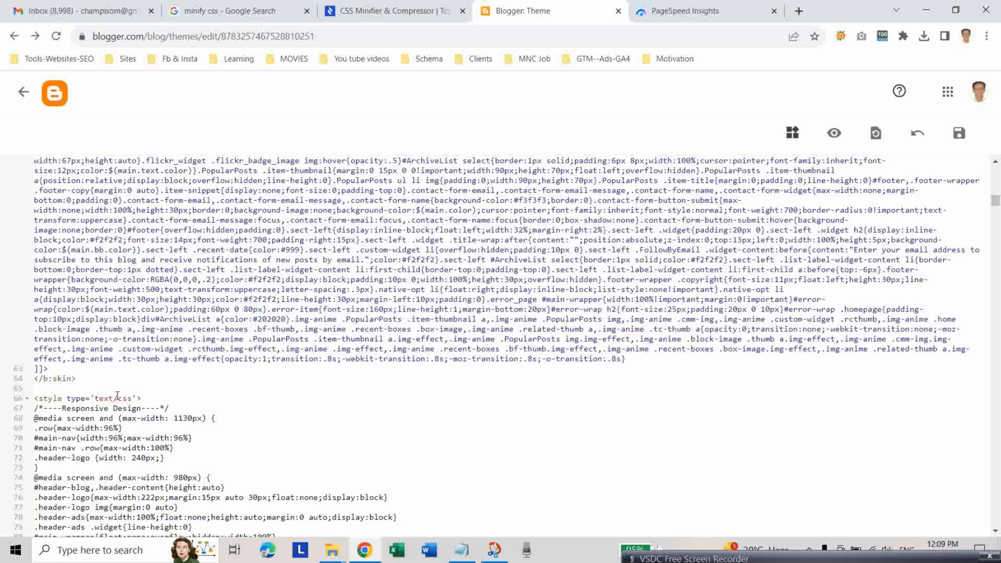
Save the theme HTML with the minified skin CSS and return to the Theme page
scroll(down, 3)
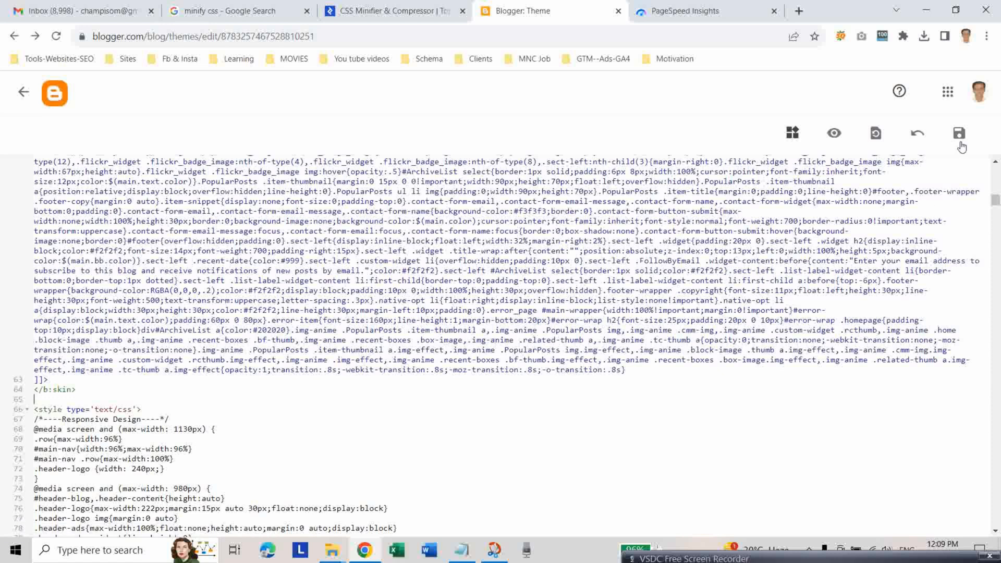
click(959, 133)
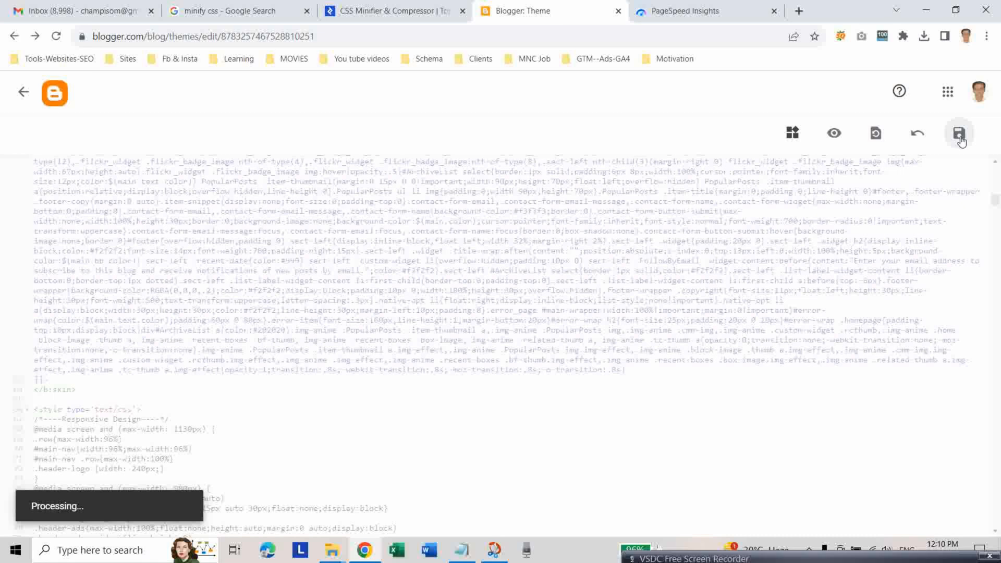
click(958, 133)
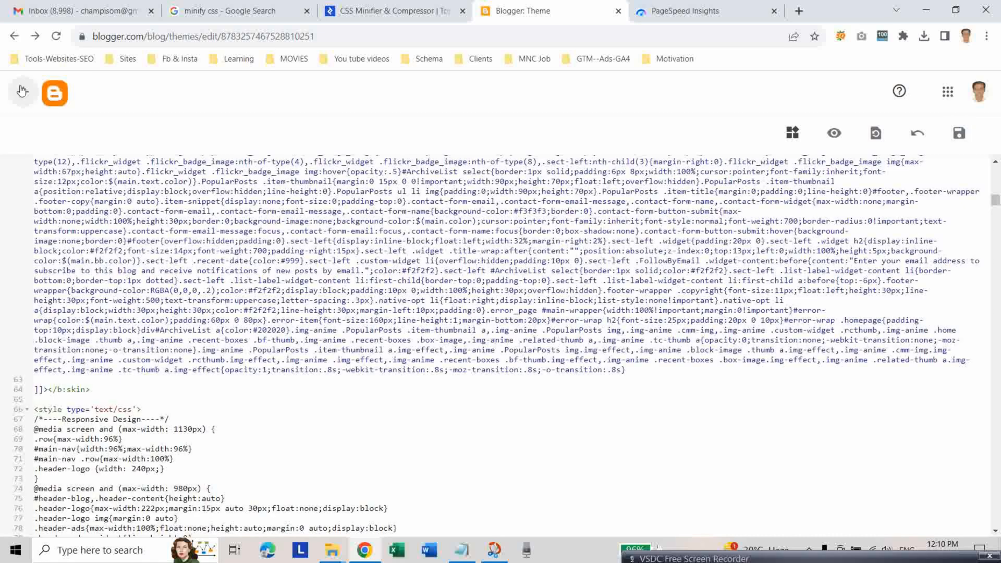
click(14, 36)
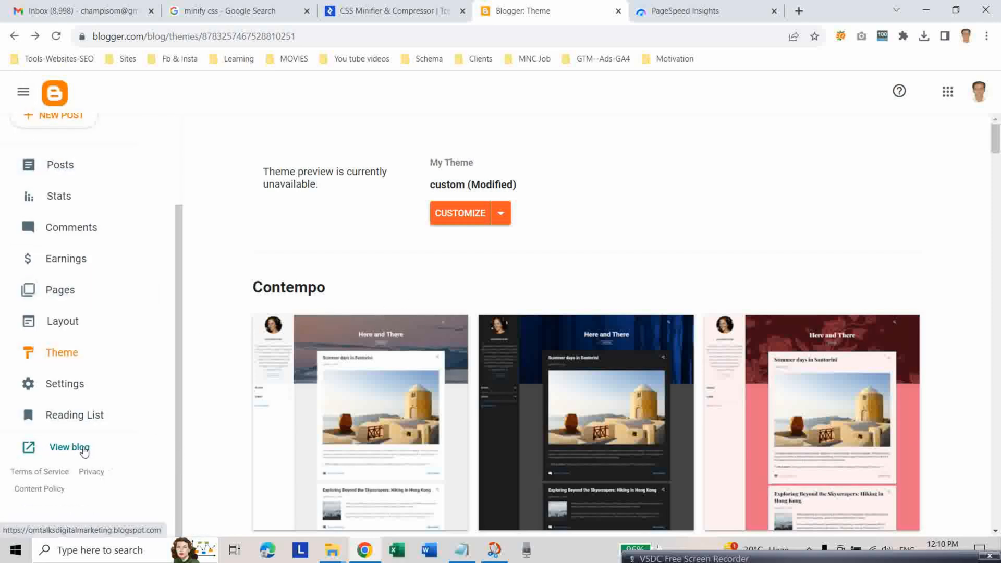
Open the live blog and scroll the homepage to confirm pages display correctly
click(69, 448)
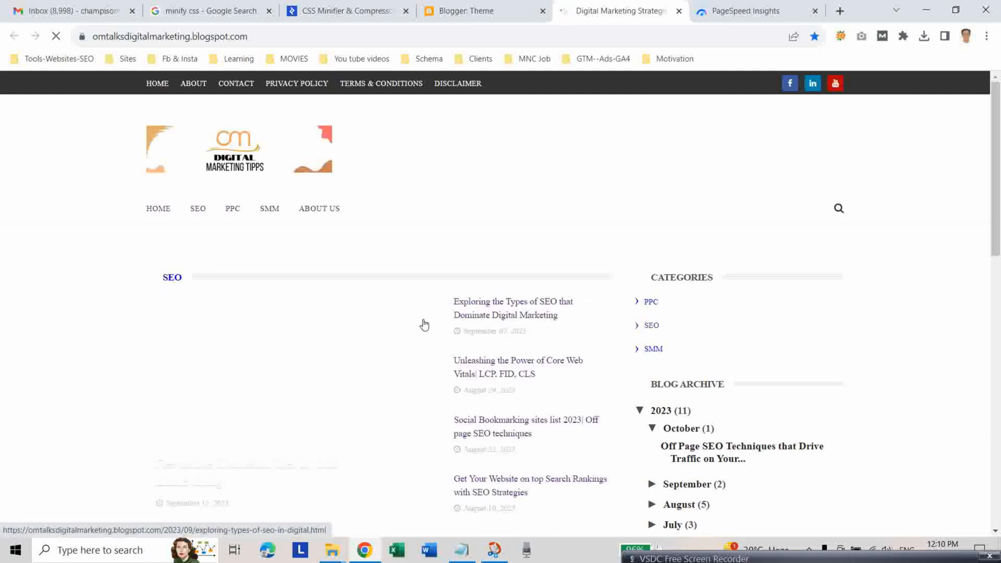
scroll(down, 3)
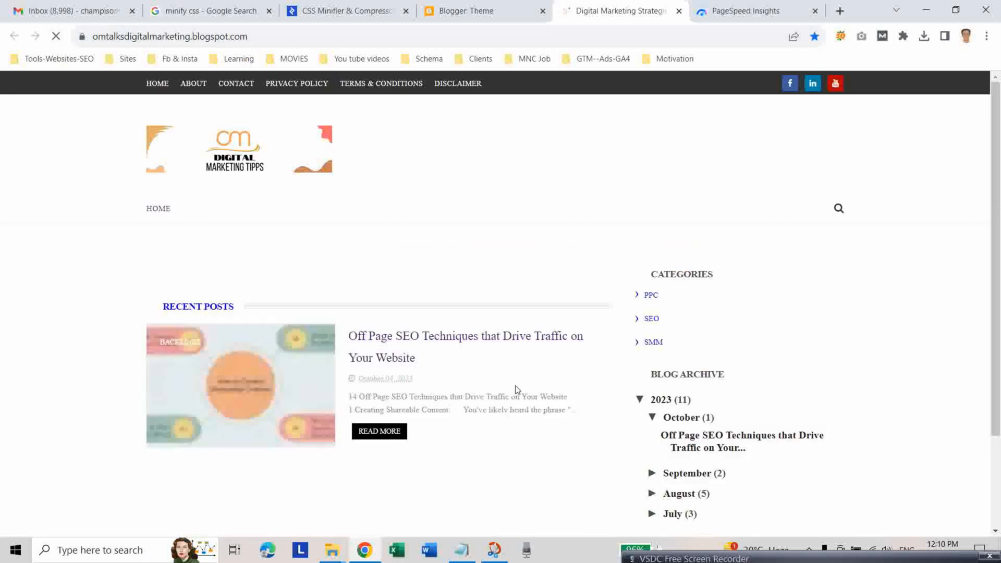
scroll(down, 3)
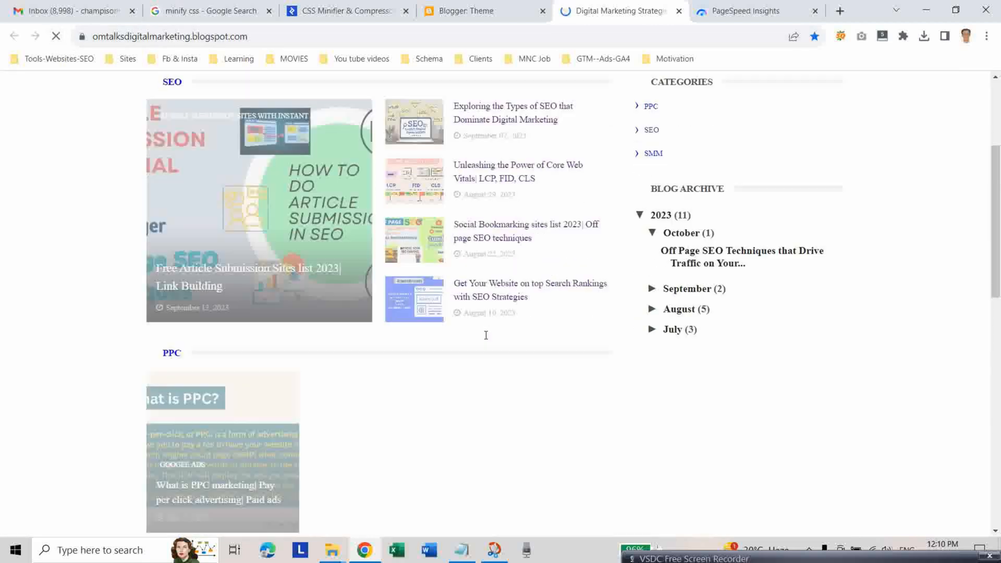
scroll(up, 3)
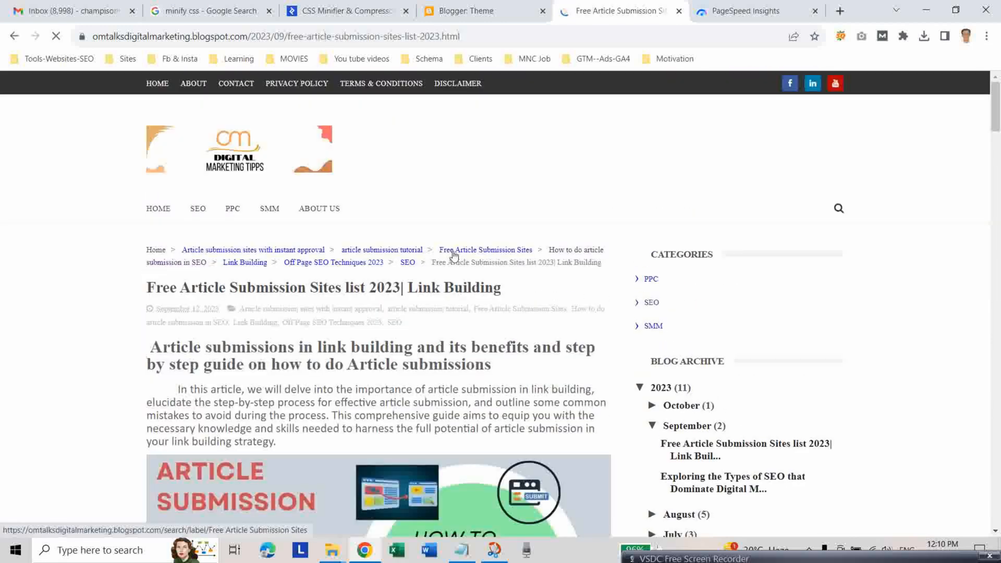
scroll(down, 3)
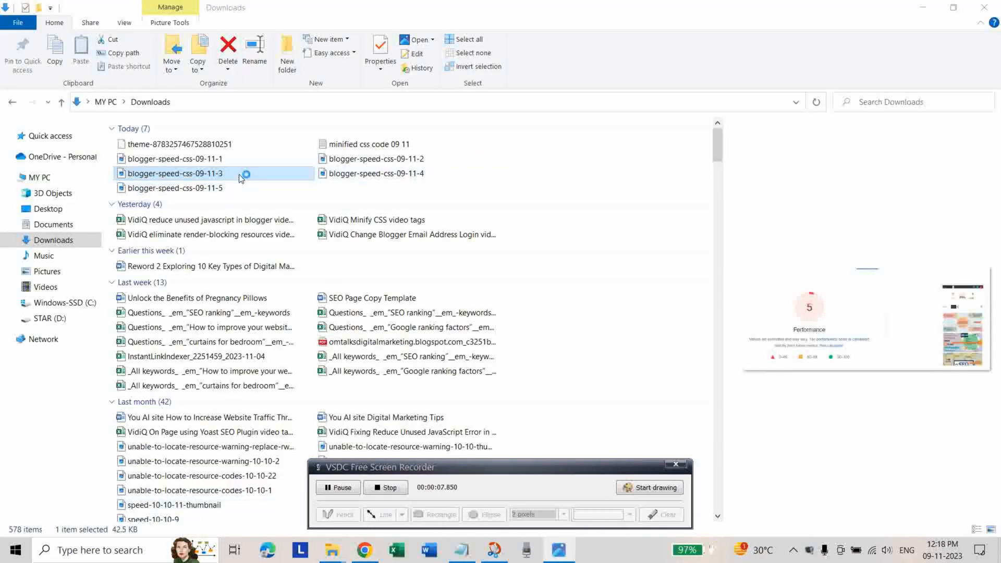
Open the blogger-speed-css-09-11-3 screenshot from Downloads in Photos
double_click(167, 173)
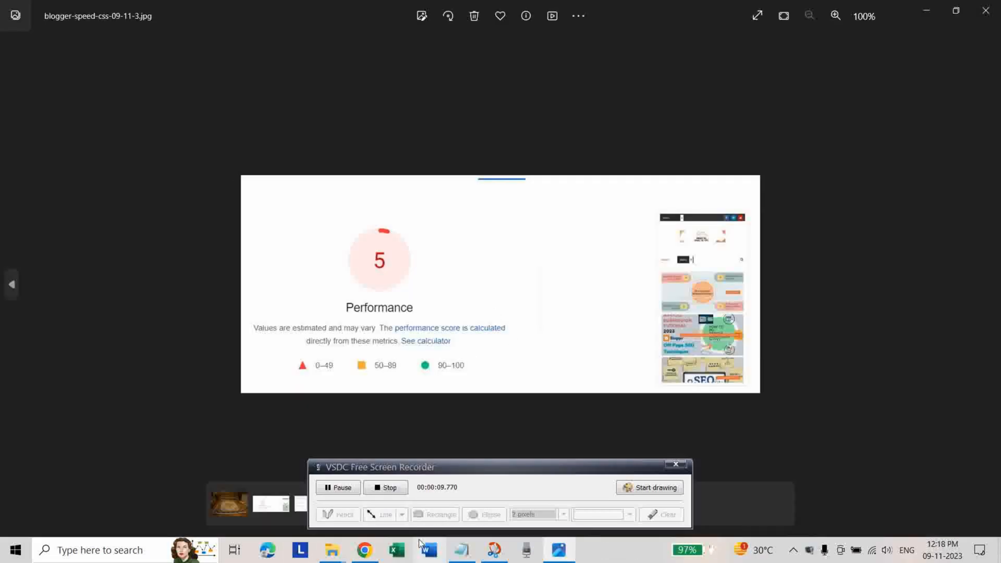